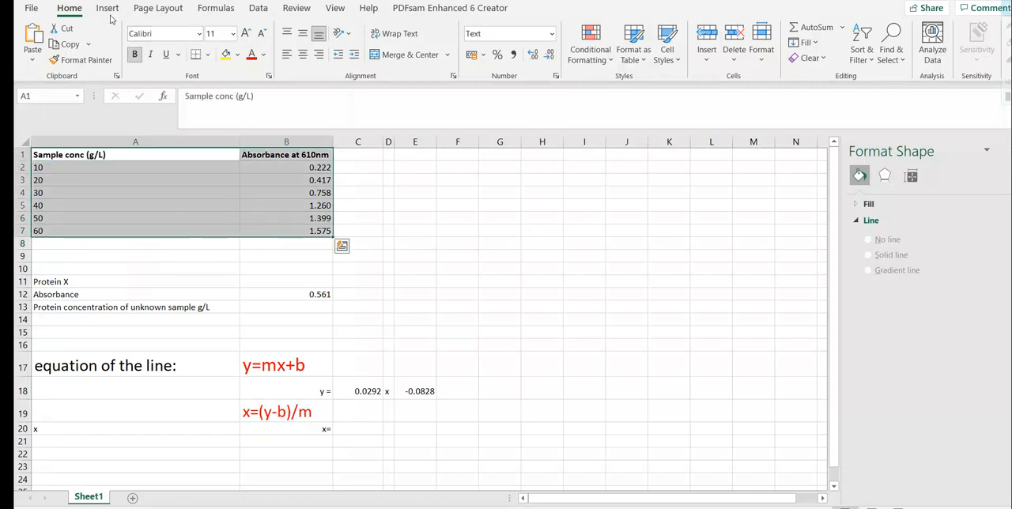
- Insert a markers-only scatter chart of the concentration and absorbance data in A1:B7
{"action": "left_click", "coordinate": [104, 10]}
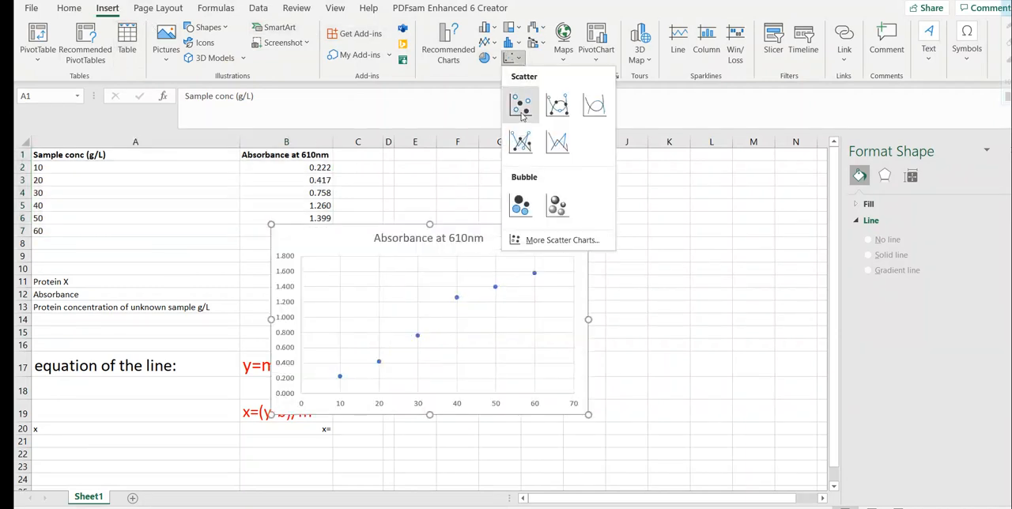
{"action": "left_click", "coordinate": [521, 104]}
{"action": "type", "text": "S"}
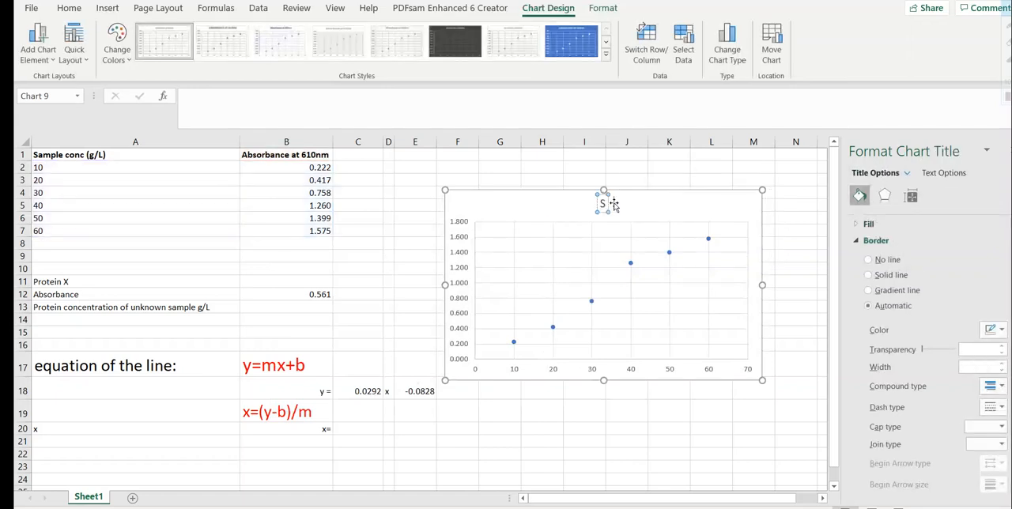
- Title the chart 'Standard curve' and turn on axis titles for protein concentration (g/L) and absorbance at 610 nm
{"action": "type", "text": "tandard d"}
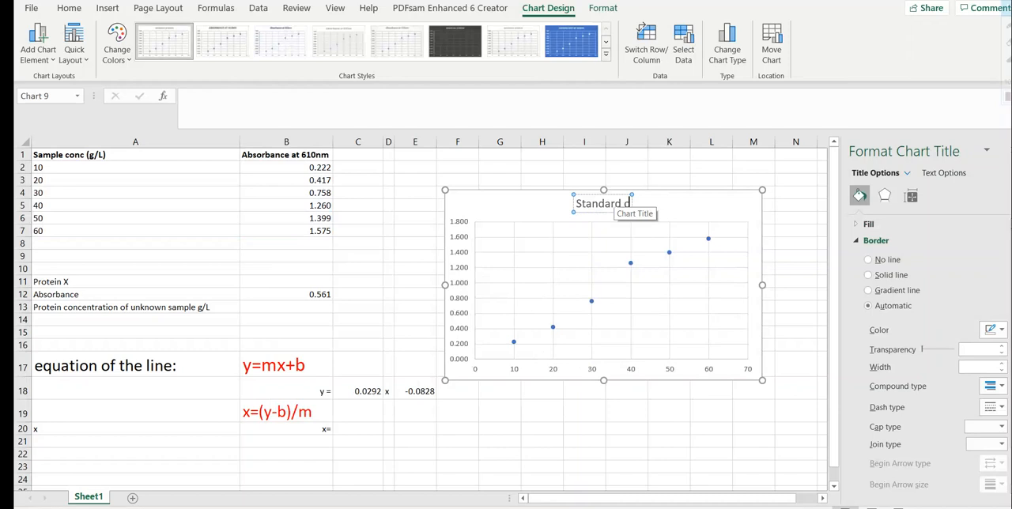
{"action": "left_click", "coordinate": [684, 212]}
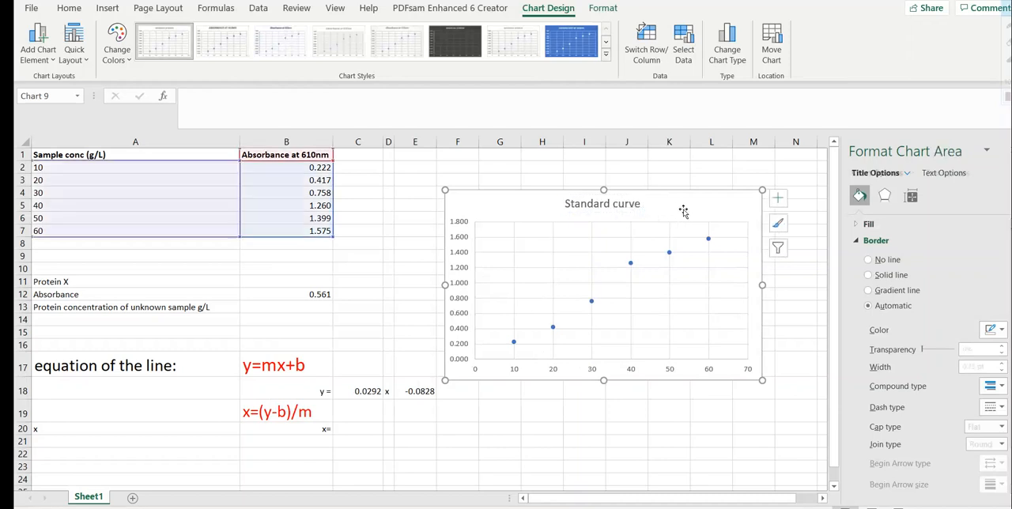
{"action": "left_click", "coordinate": [778, 198]}
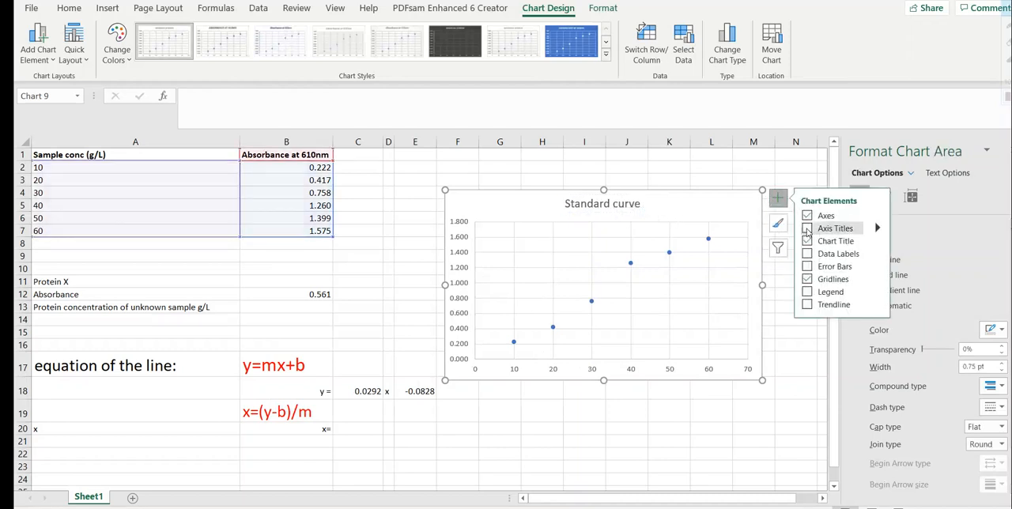
{"action": "left_click", "coordinate": [806, 228]}
{"action": "type", "text": "Absorbance at 610 nm"}
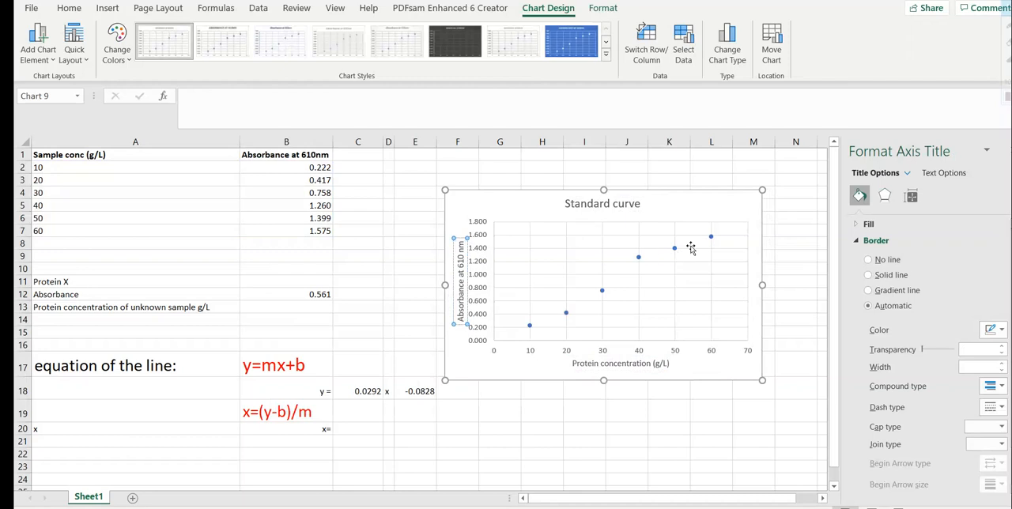
- Add a linear trendline to the data series and display its equation y = 0.0292x - 0.0828 on the chart
{"action": "left_click", "coordinate": [667, 247]}
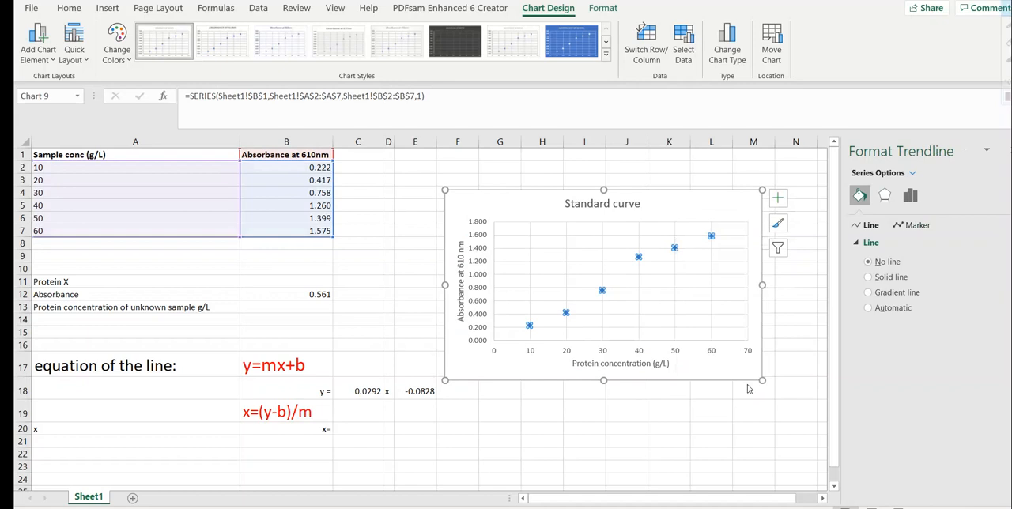
{"action": "left_click", "coordinate": [911, 195]}
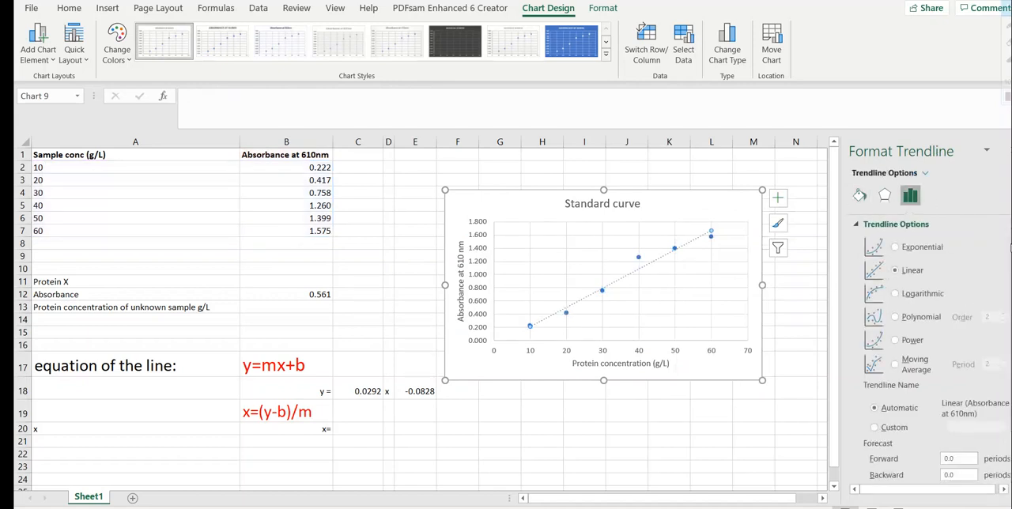
{"action": "scroll", "scroll_direction": "down", "scroll_amount": 3}
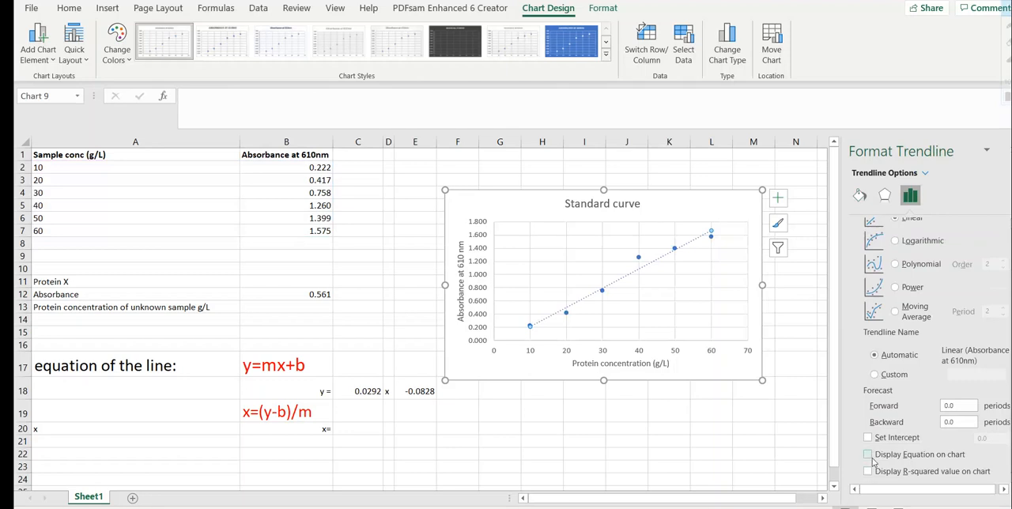
{"action": "left_click", "coordinate": [868, 455]}
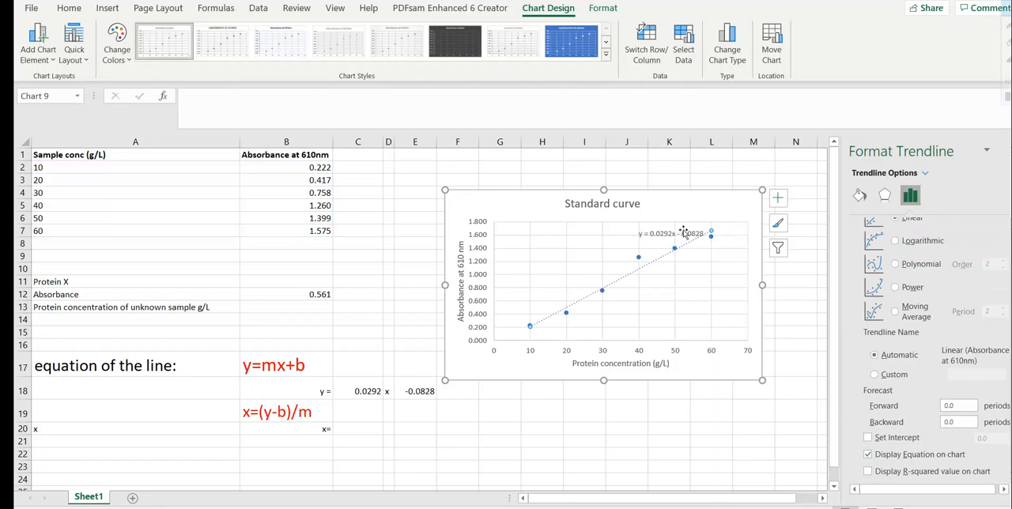
{"action": "left_click", "coordinate": [661, 233]}
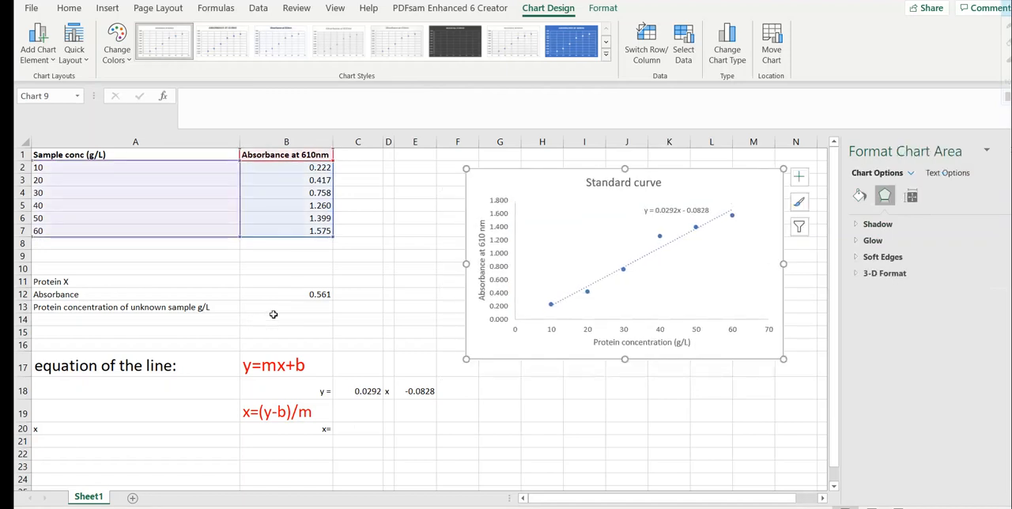
- Enter =TREND(A2:A7,B2:B7,B12) in B13, giving the unknown's concentration as 22.470 g/L
{"action": "left_click", "coordinate": [285, 307]}
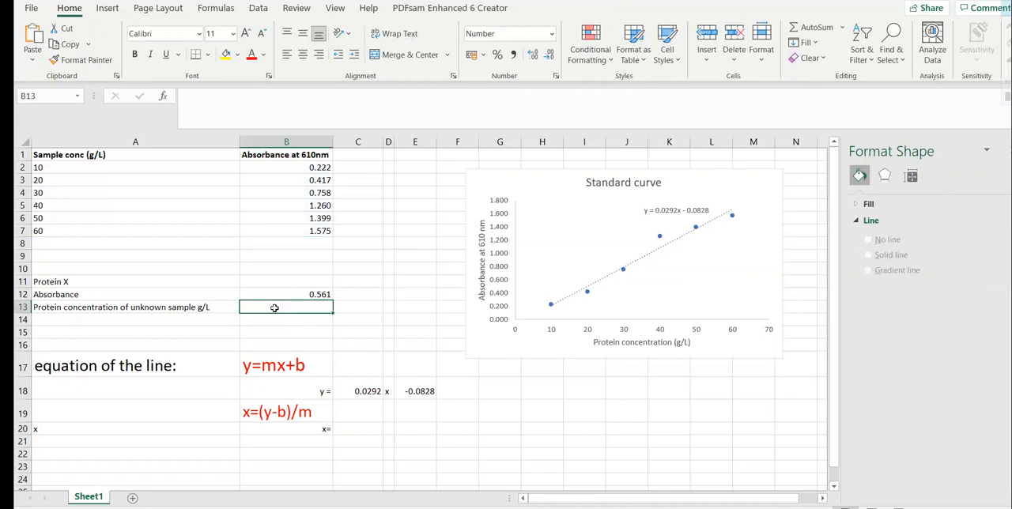
{"action": "type", "text": "="}
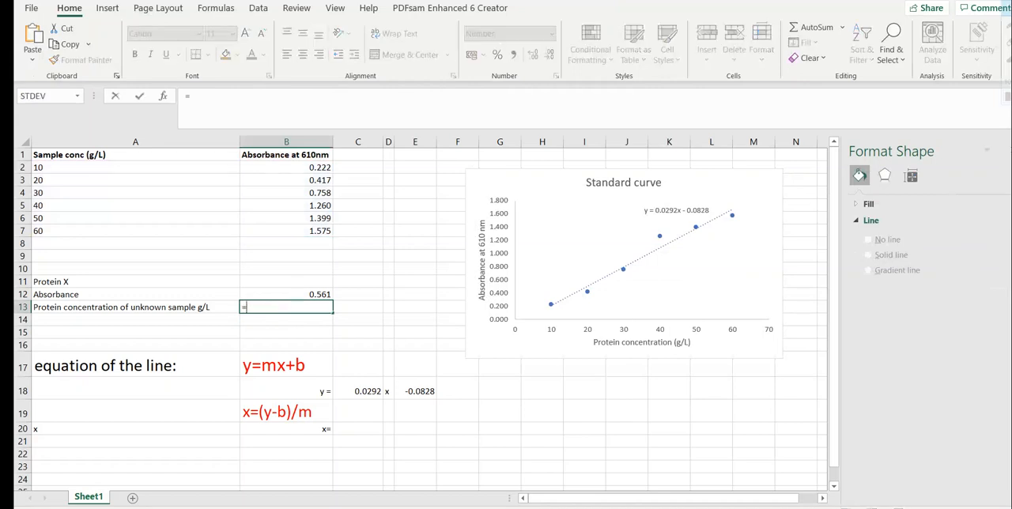
{"action": "type", "text": "t"}
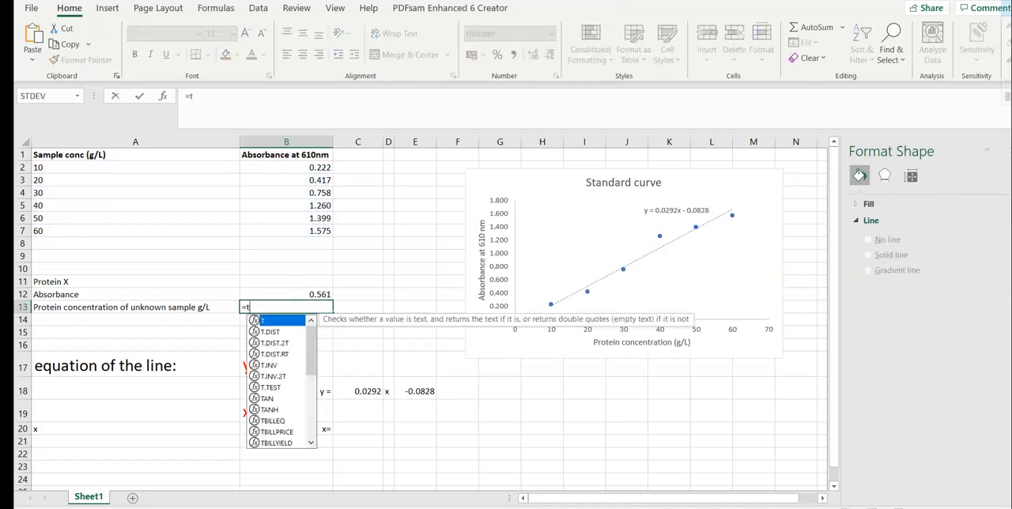
{"action": "type", "text": "re"}
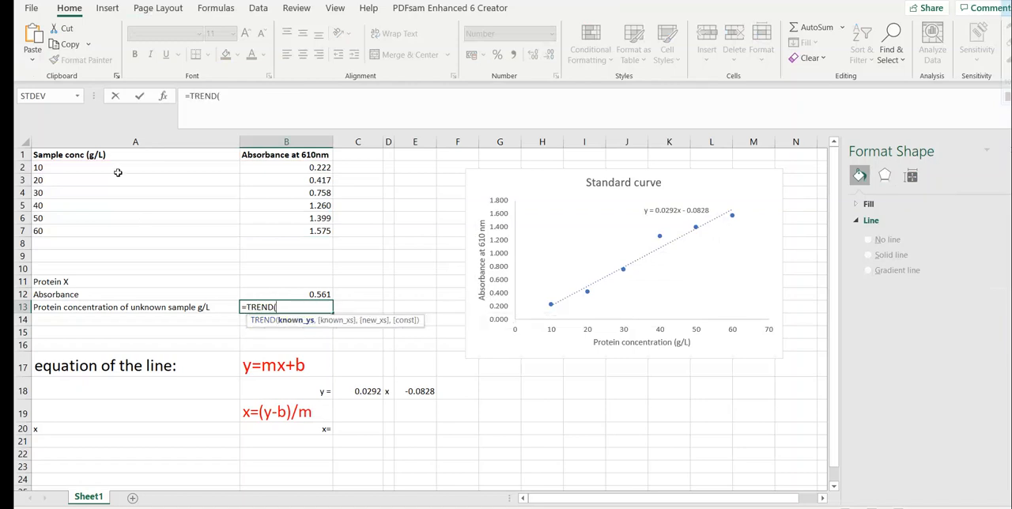
{"action": "left_click_drag", "start_coordinate": [38, 167], "coordinate": [38, 231]}
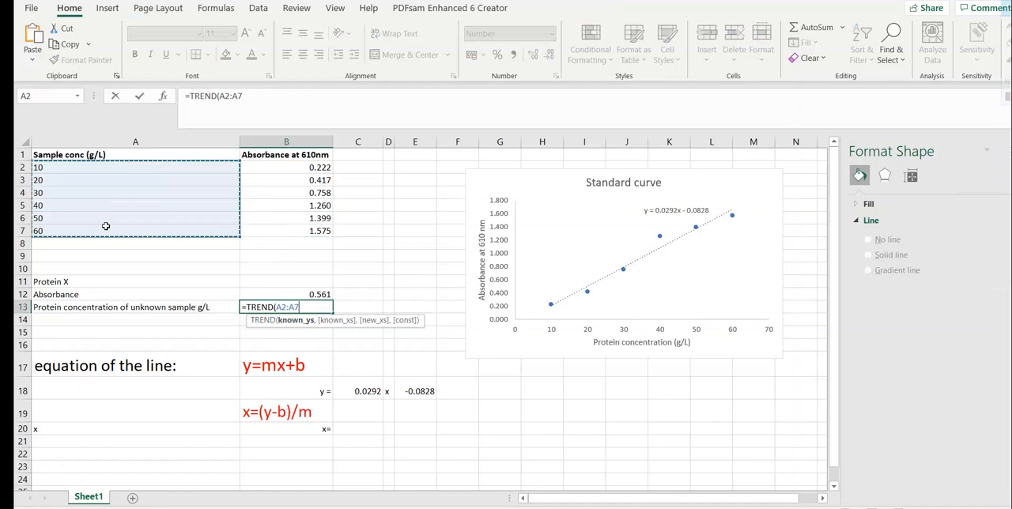
{"action": "type", "text": ",B2:B7"}
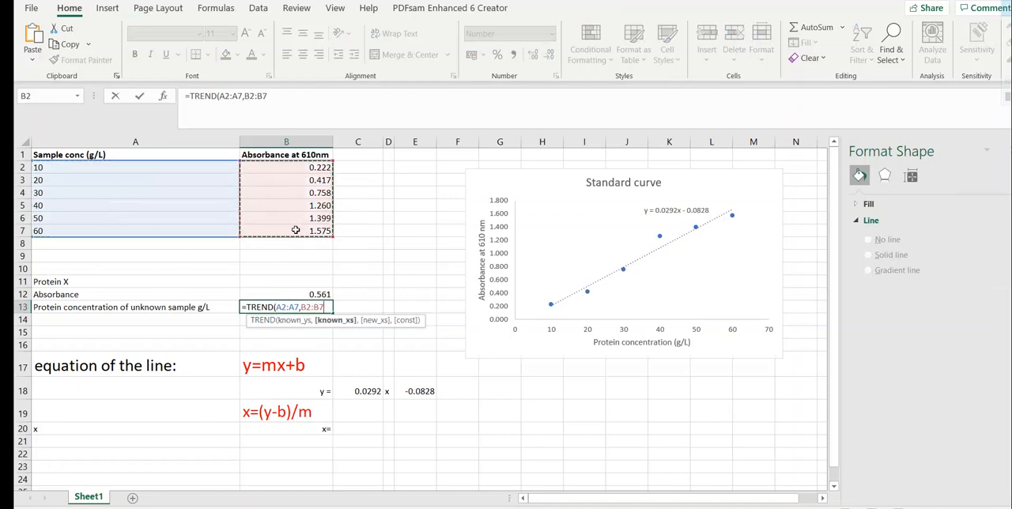
{"action": "type", "text": ","}
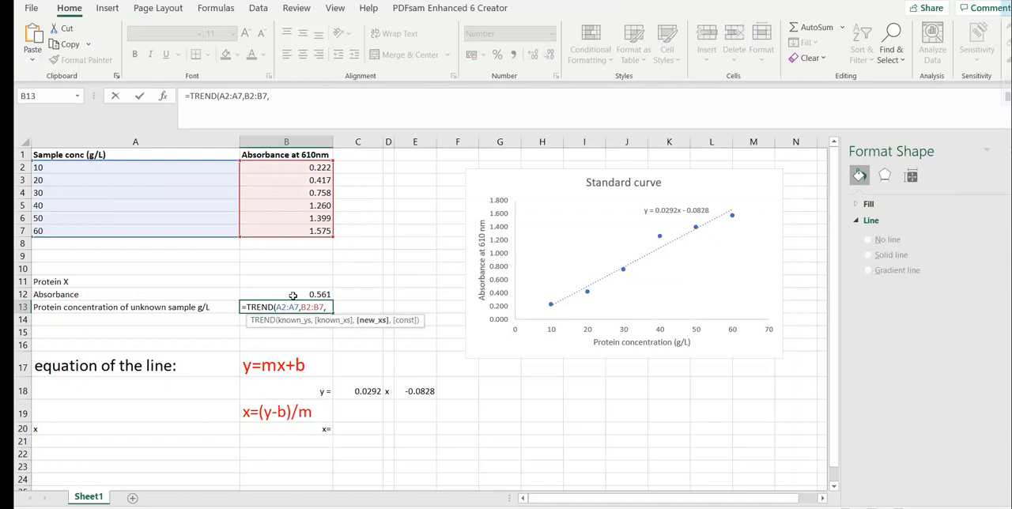
{"action": "mouse_move", "coordinate": [284, 294]}
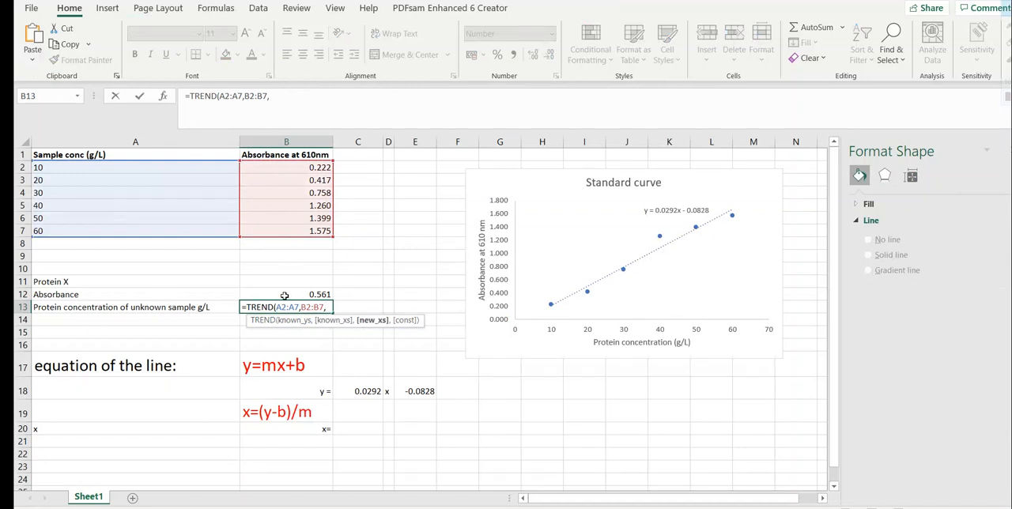
{"action": "left_click", "coordinate": [286, 294]}
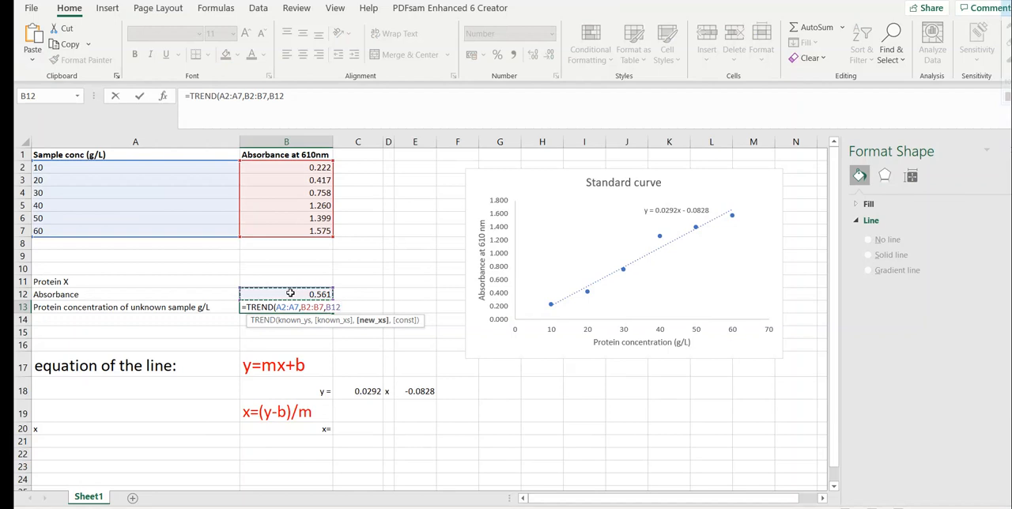
{"action": "key", "text": "Enter"}
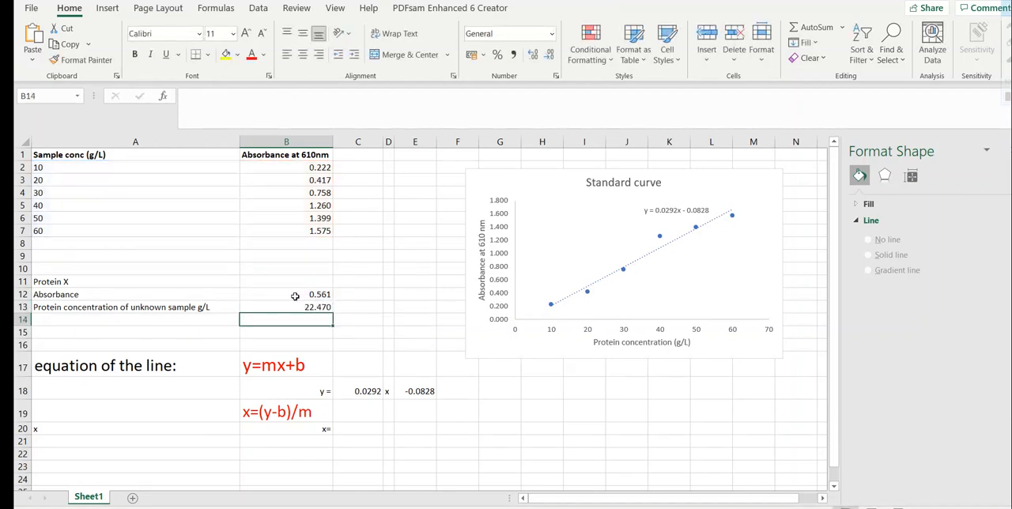
{"action": "left_click", "coordinate": [284, 307]}
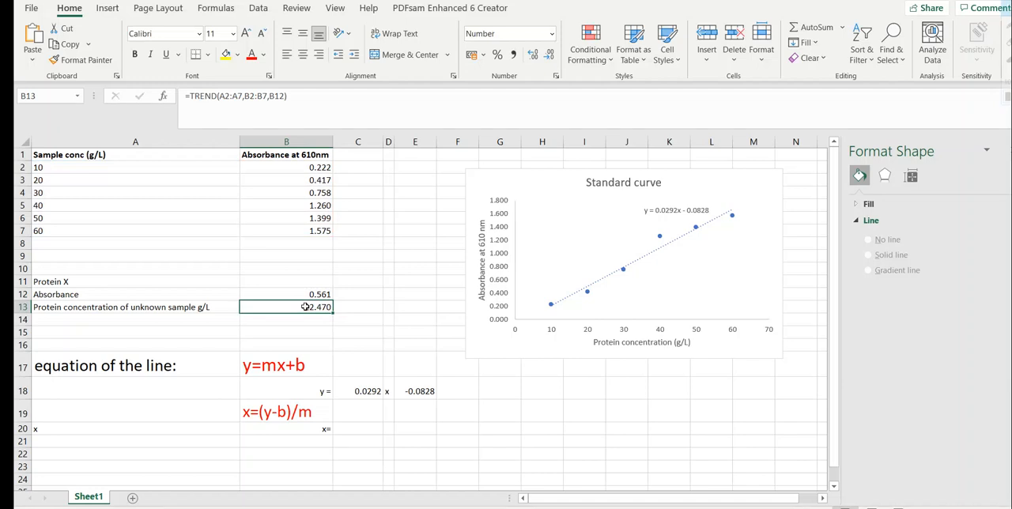
{"action": "mouse_move", "coordinate": [300, 390]}
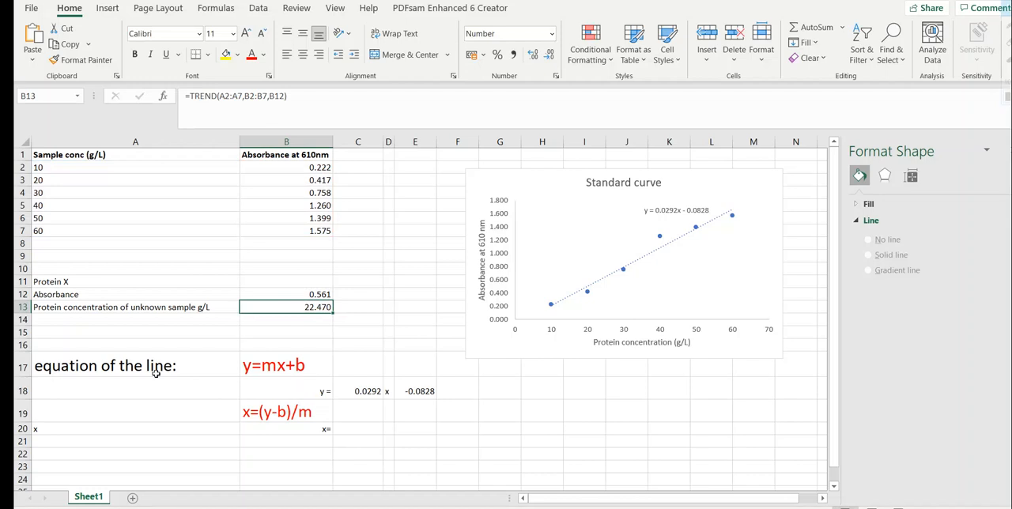
{"action": "left_click", "coordinate": [108, 367]}
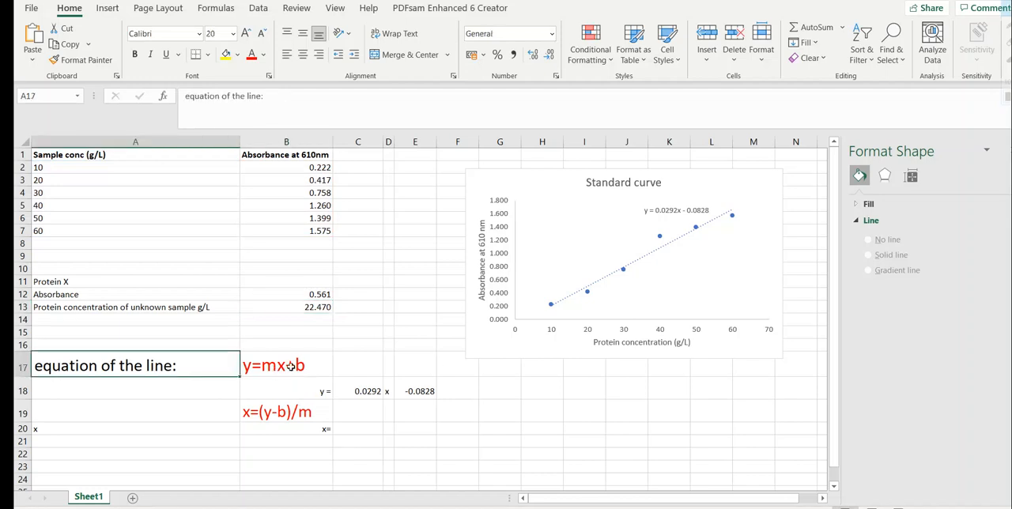
{"action": "left_click", "coordinate": [674, 210]}
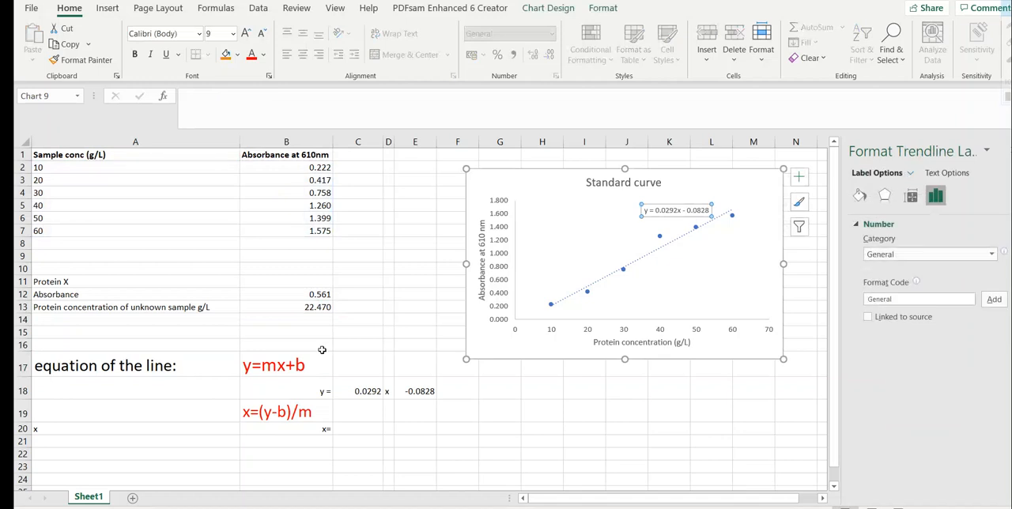
{"action": "mouse_move", "coordinate": [484, 297]}
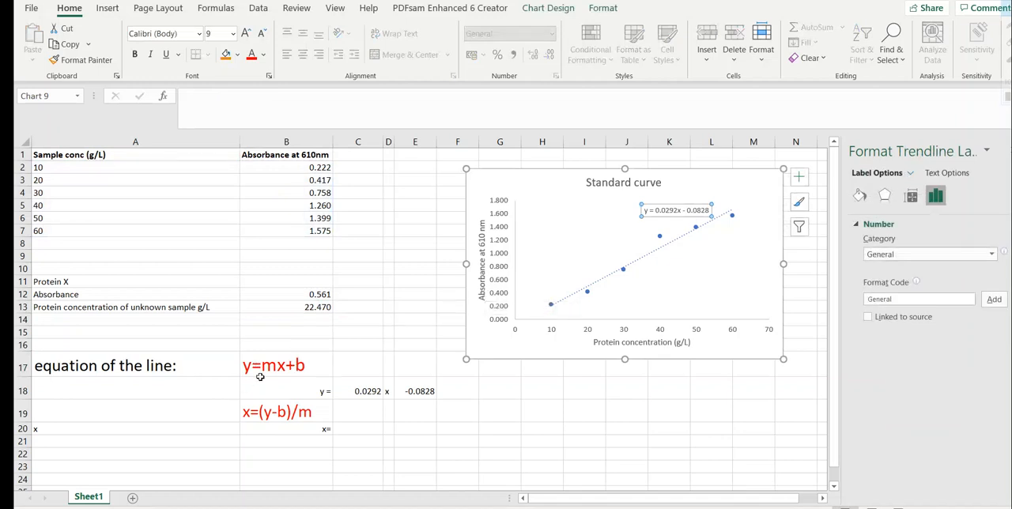
{"action": "mouse_move", "coordinate": [613, 326]}
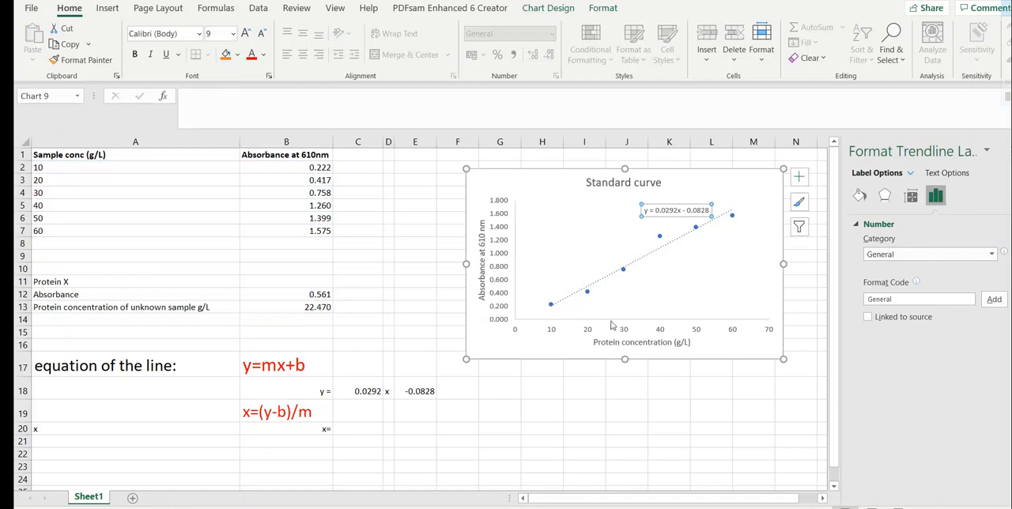
{"action": "mouse_move", "coordinate": [314, 389]}
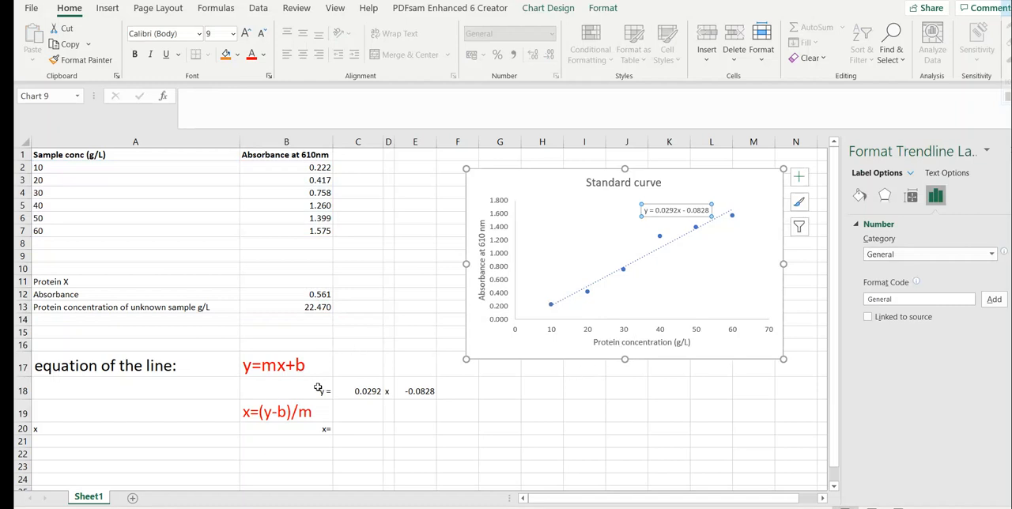
{"action": "mouse_move", "coordinate": [252, 379]}
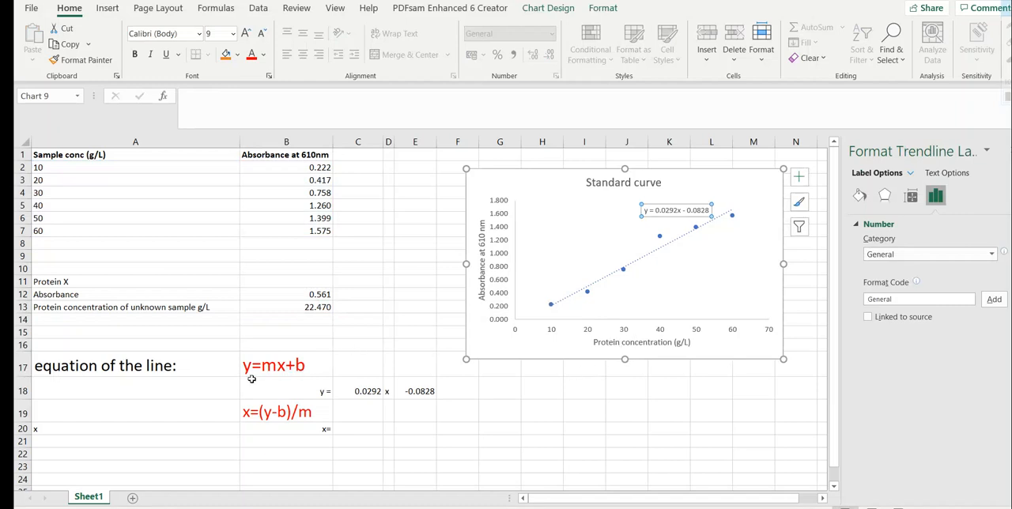
{"action": "left_click", "coordinate": [284, 391]}
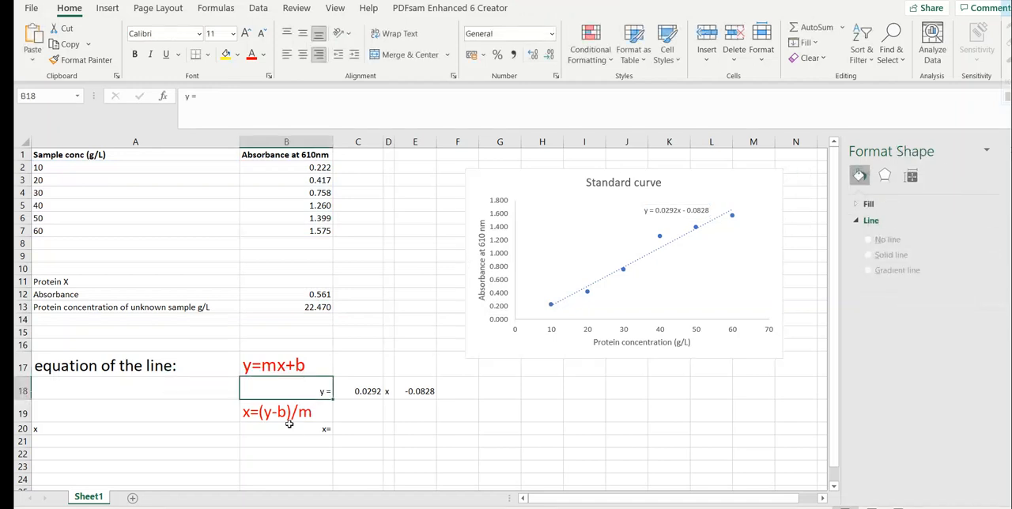
{"action": "left_click", "coordinate": [286, 413]}
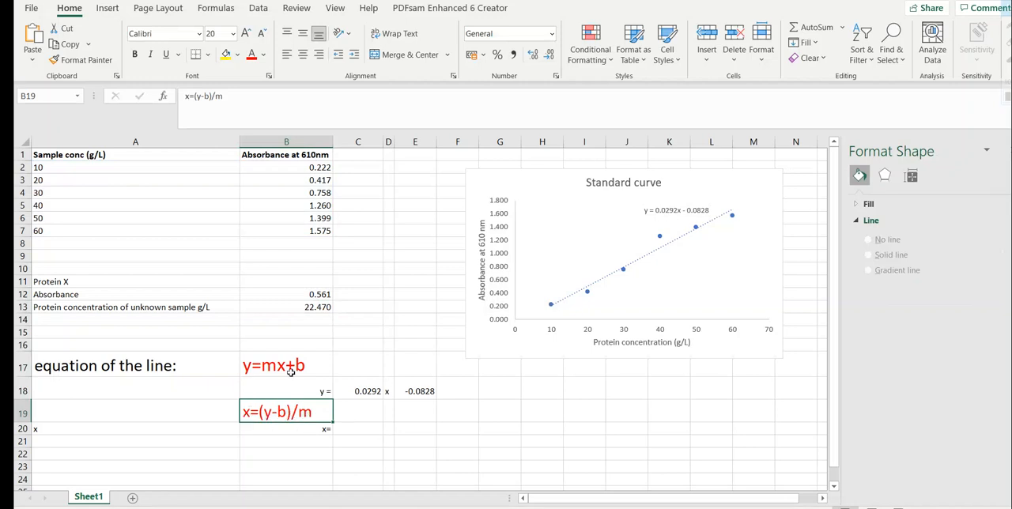
{"action": "mouse_move", "coordinate": [303, 354]}
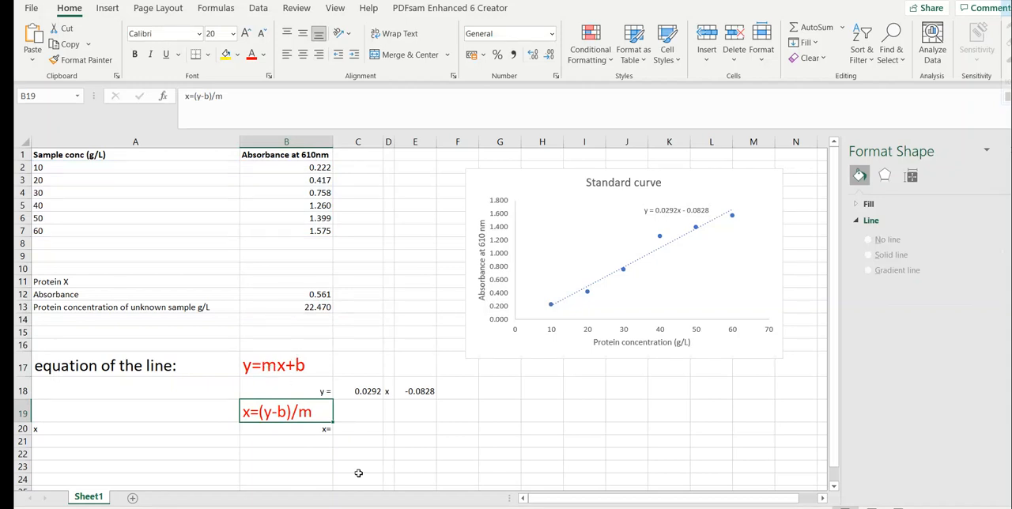
{"action": "left_click", "coordinate": [360, 430]}
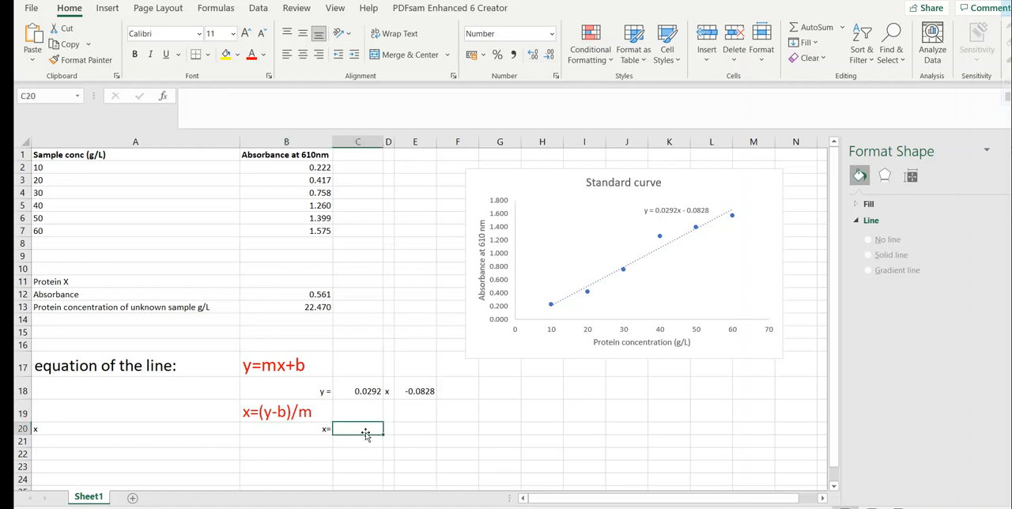
- Enter =(B12-E18)/C18 in C20 to get x = 22, with a g/l label in E20
{"action": "type", "text": "="}
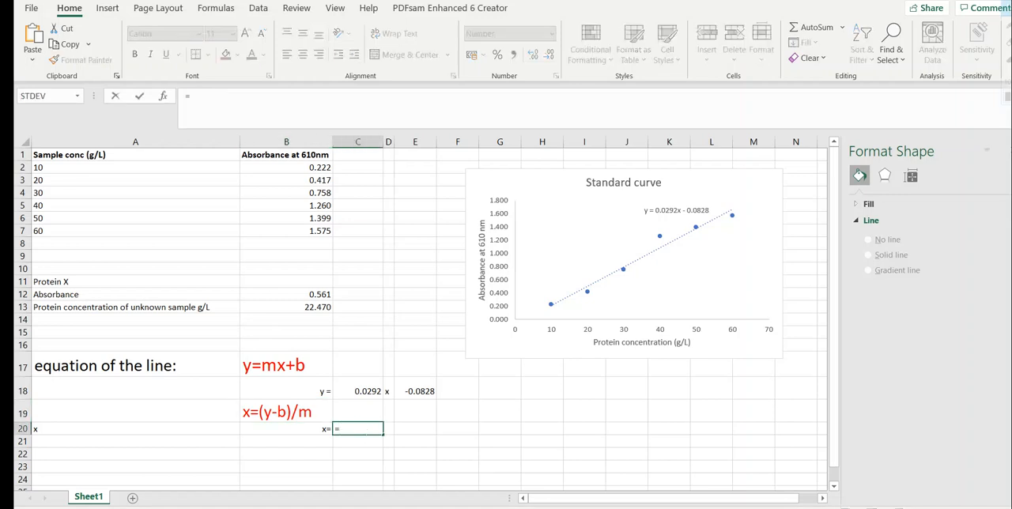
{"action": "type", "text": "("}
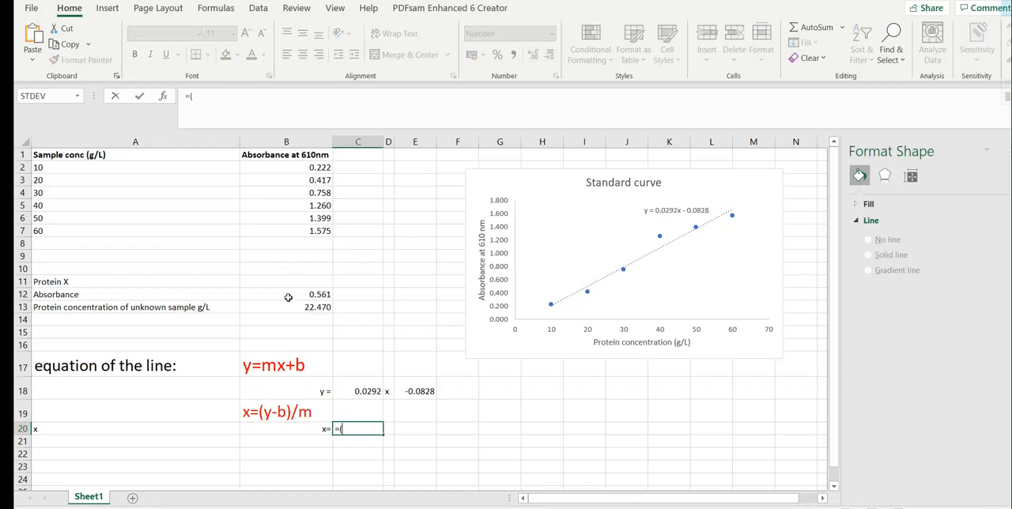
{"action": "left_click", "coordinate": [284, 294]}
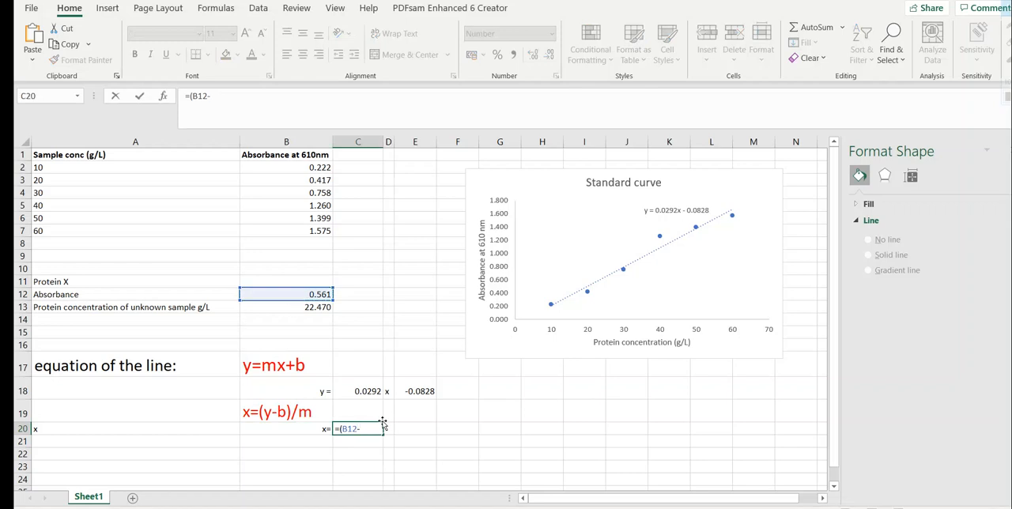
{"action": "left_click", "coordinate": [421, 393]}
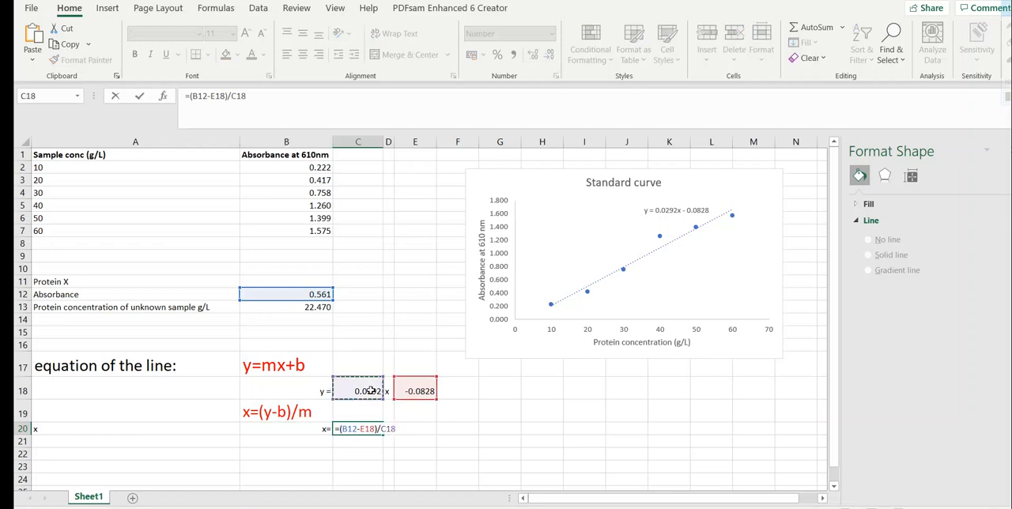
{"action": "key", "text": "Enter"}
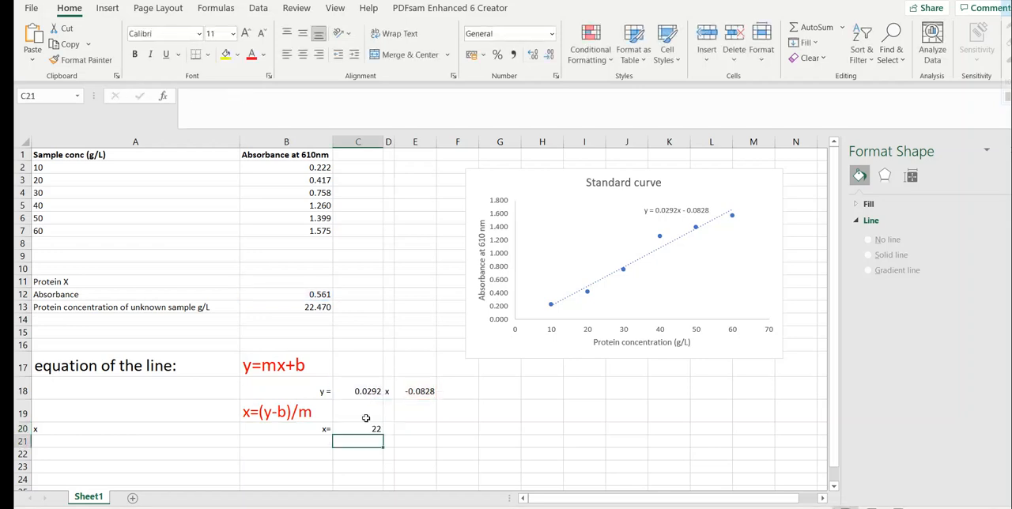
{"action": "left_click", "coordinate": [360, 430]}
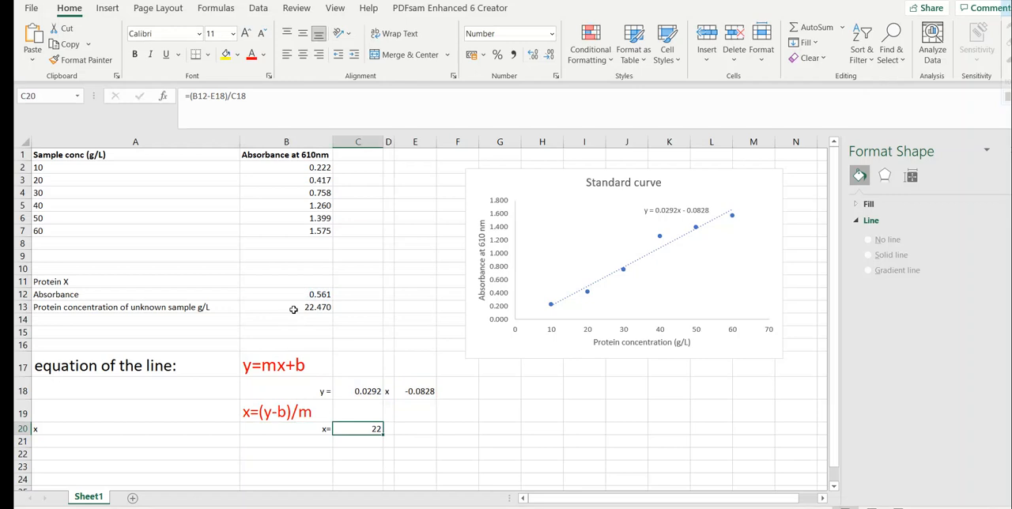
{"action": "mouse_move", "coordinate": [392, 429]}
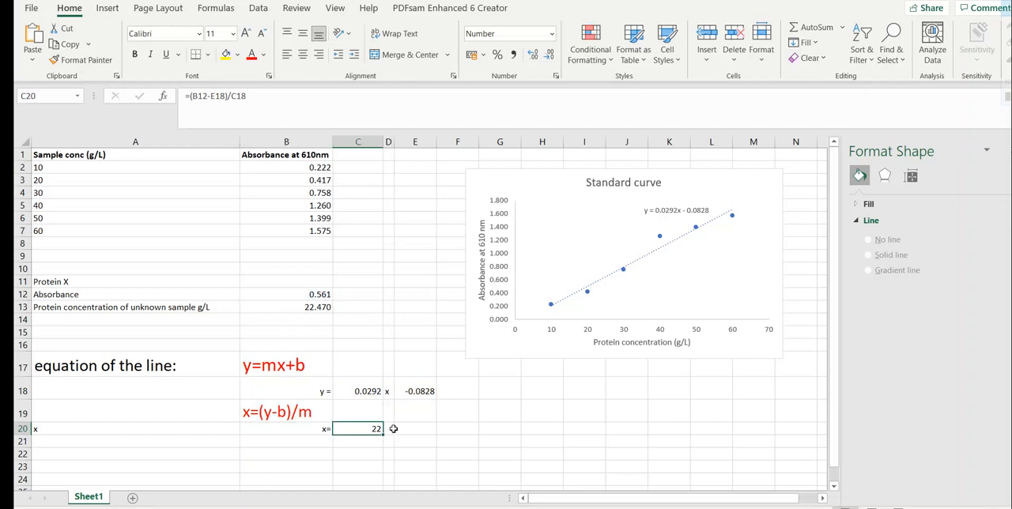
{"action": "type", "text": "g/"}
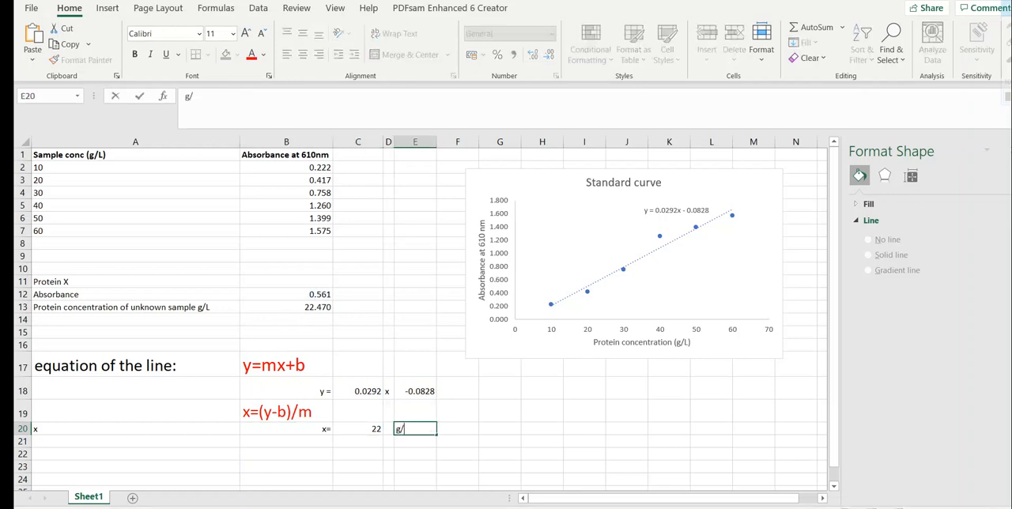
{"action": "left_click", "coordinate": [502, 430]}
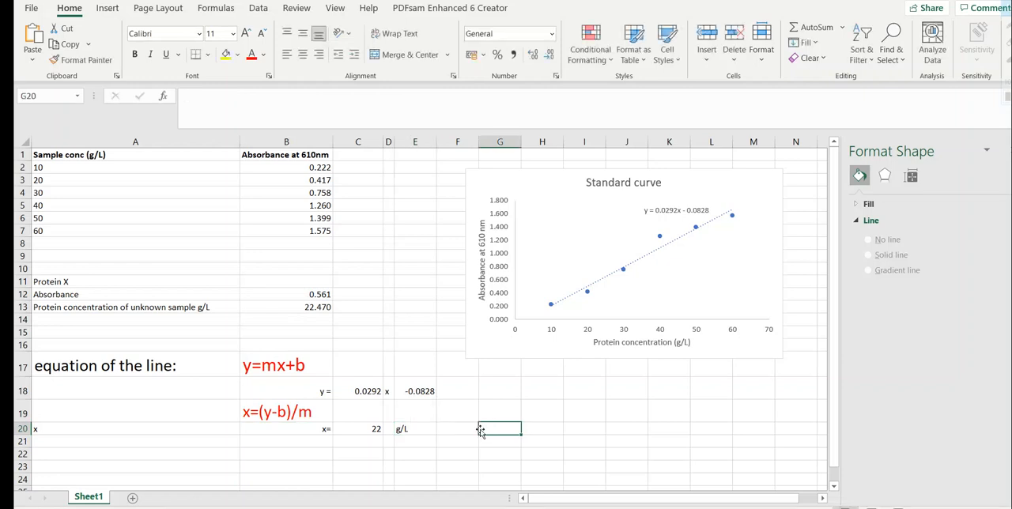